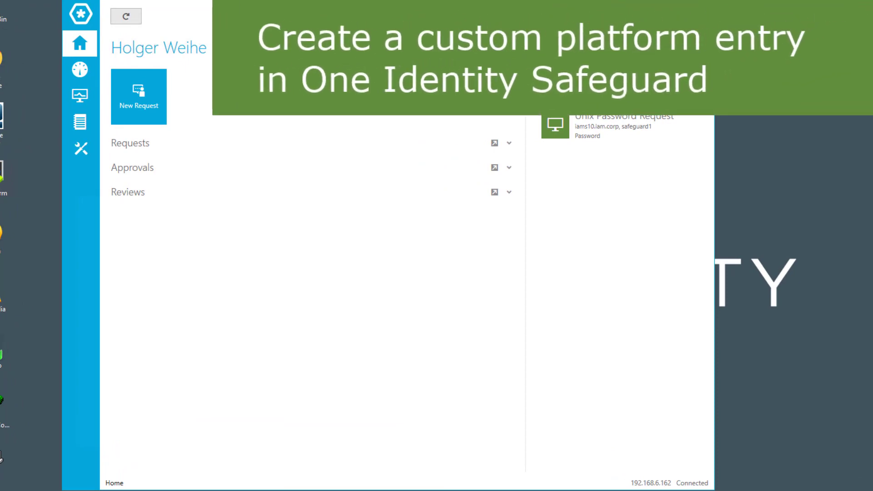
mouse_move(86, 71)
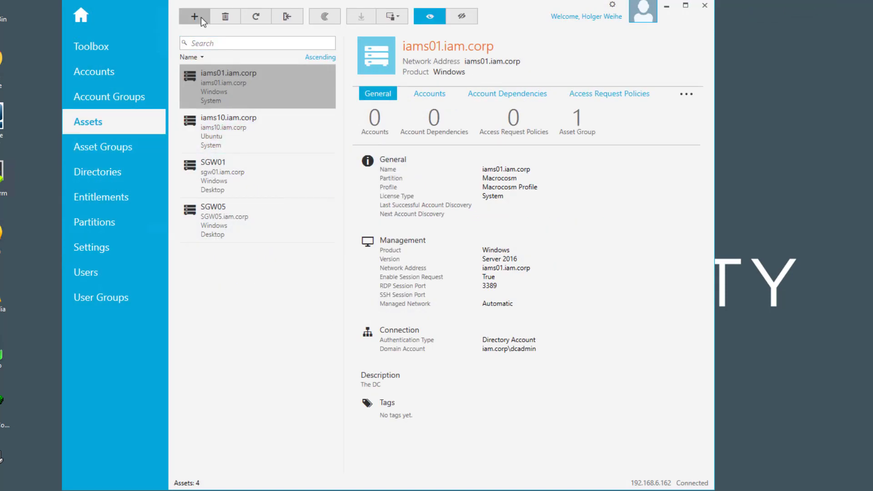
Step: Begin a new asset and look through the built-in Product list without creating anything
left_click(193, 16)
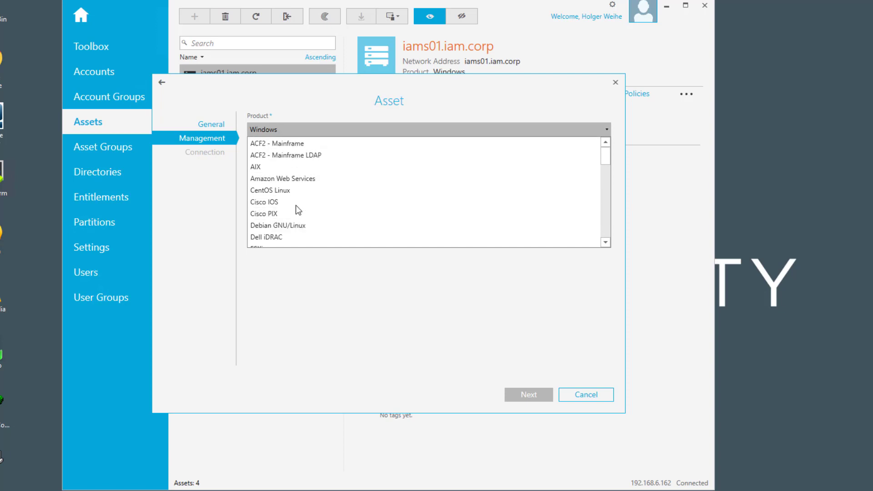
scroll("down", 3)
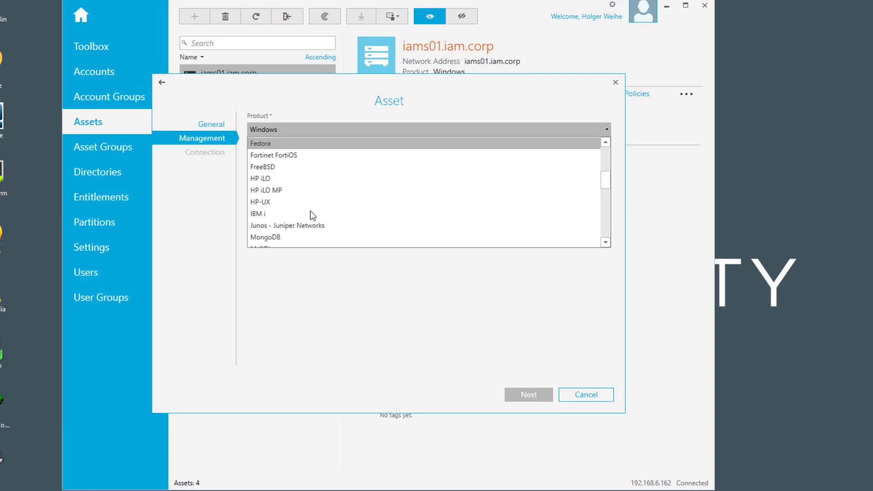
scroll("down", 3)
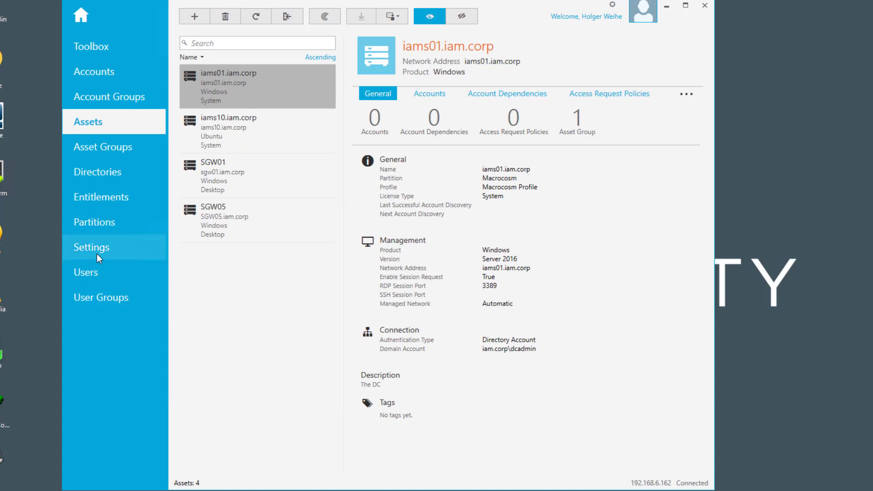
Step: Go to Settings and show the empty Custom Platforms list under Asset Management
left_click(91, 247)
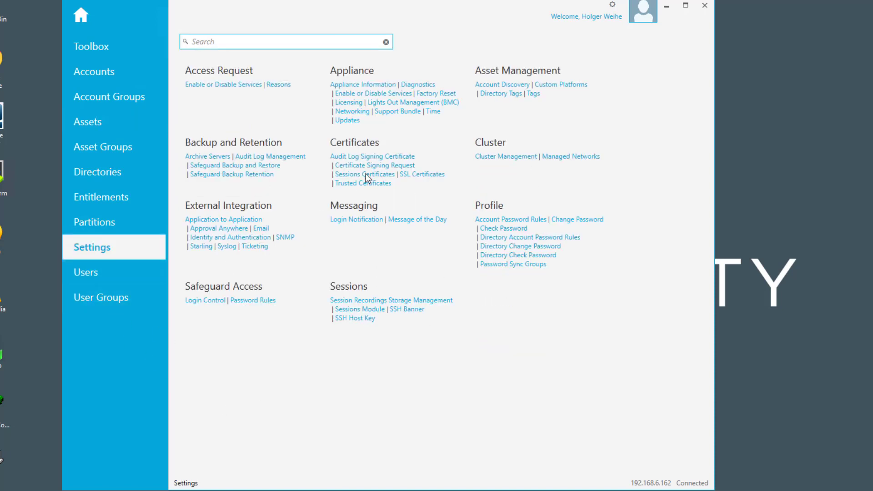
mouse_move(530, 58)
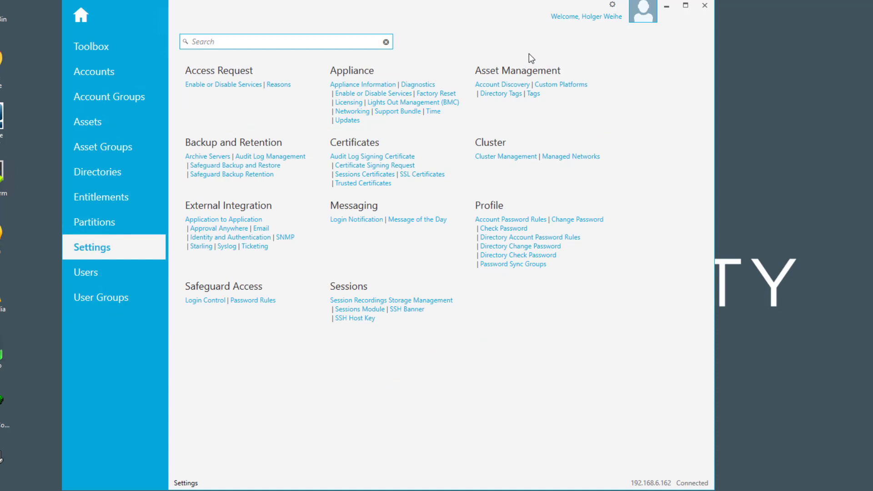
mouse_move(561, 90)
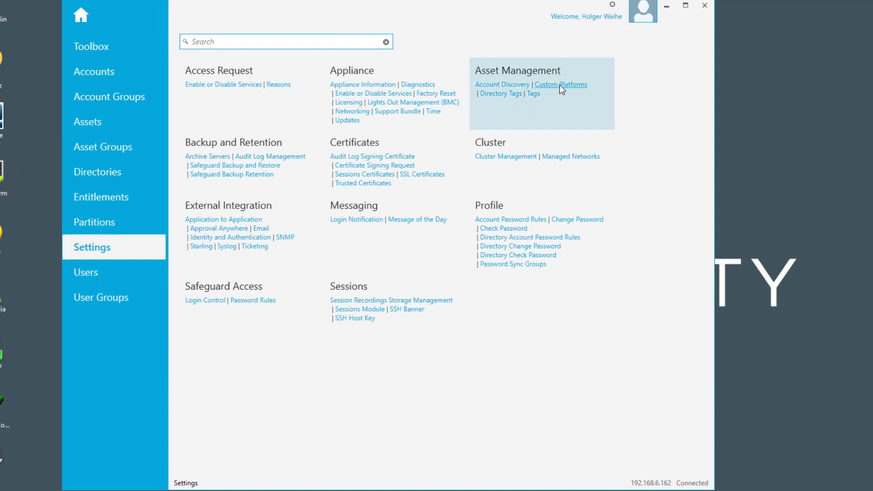
left_click(561, 83)
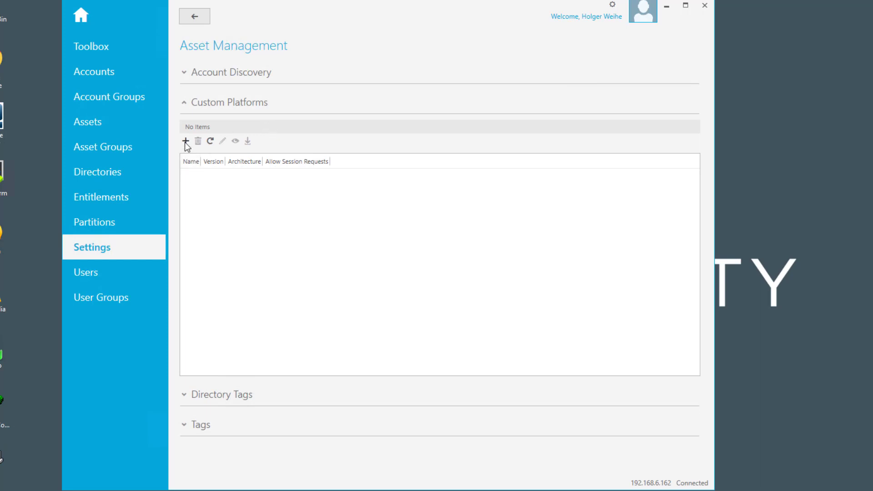
Step: Create a custom platform with name 'Custom Platform', version 1.0, architecture x86
left_click(185, 140)
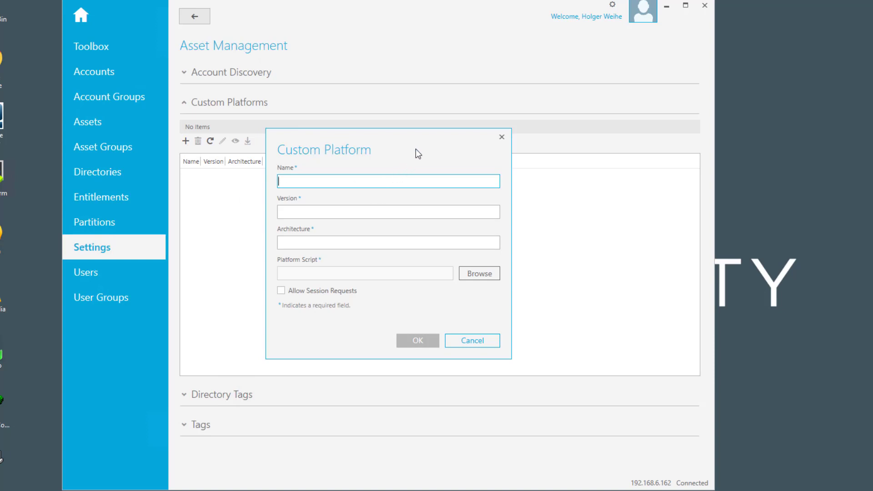
type("Custom Platform")
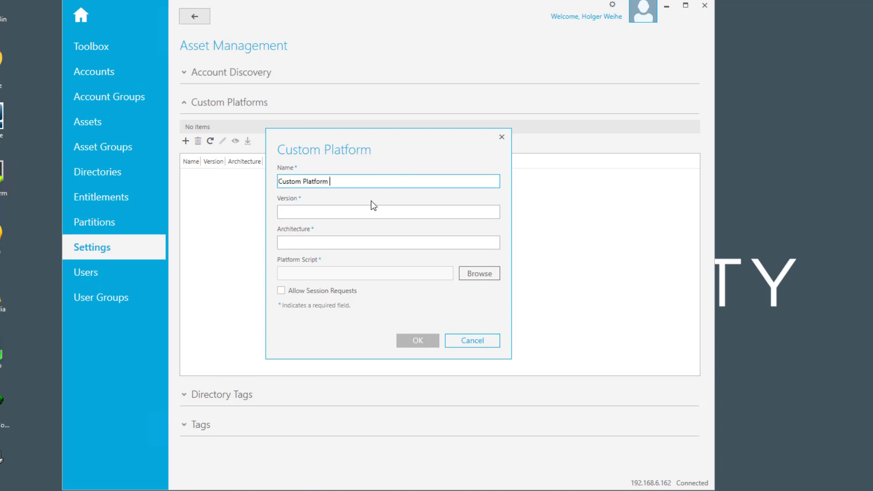
type("1")
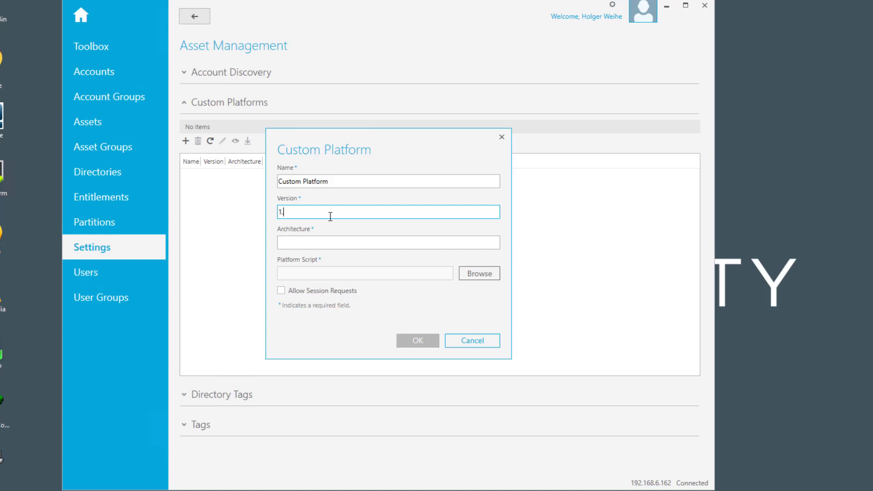
type("x86")
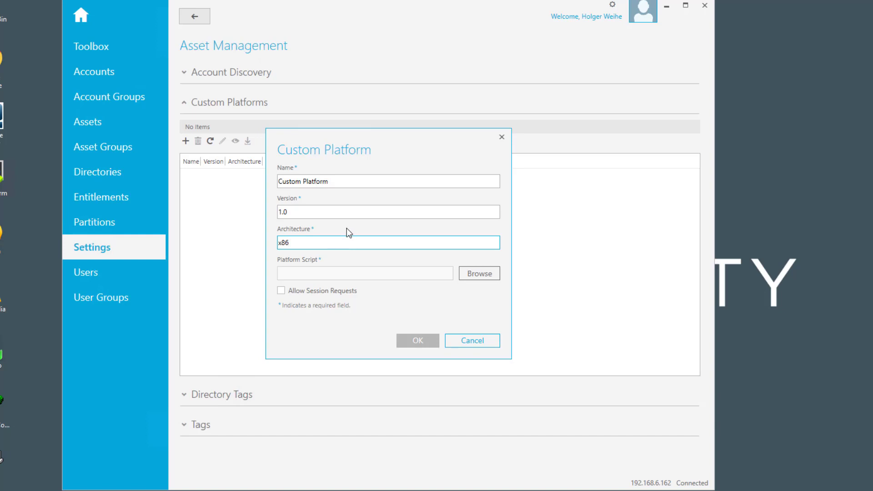
mouse_move(329, 269)
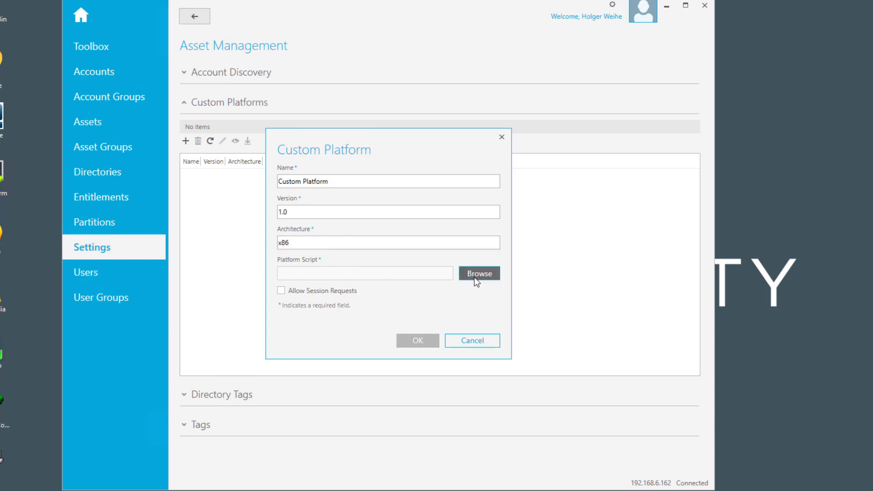
Step: Bring up the platform script file chooser, then move to One Identity's GitHub page in the browser
left_click(479, 274)
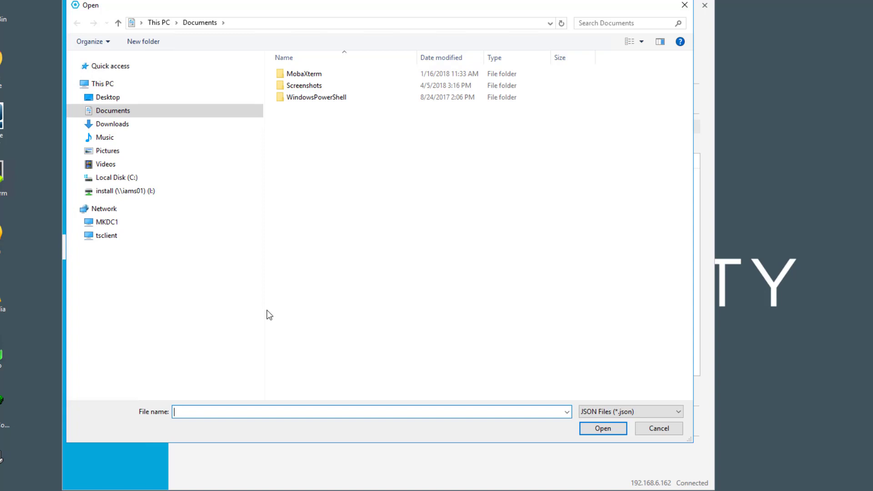
mouse_move(315, 339)
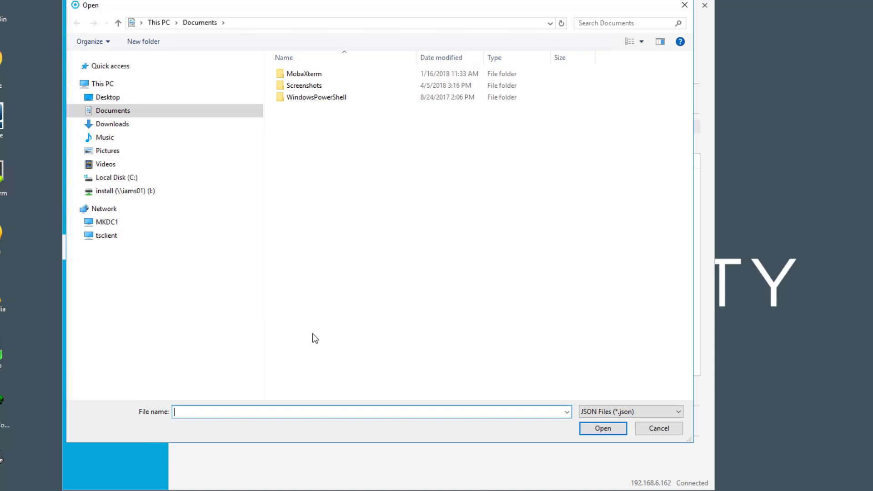
mouse_move(289, 301)
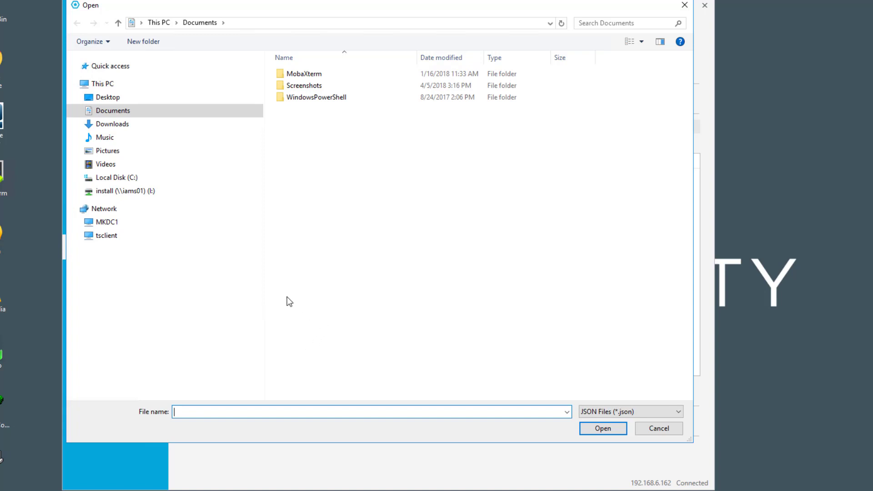
mouse_move(704, 449)
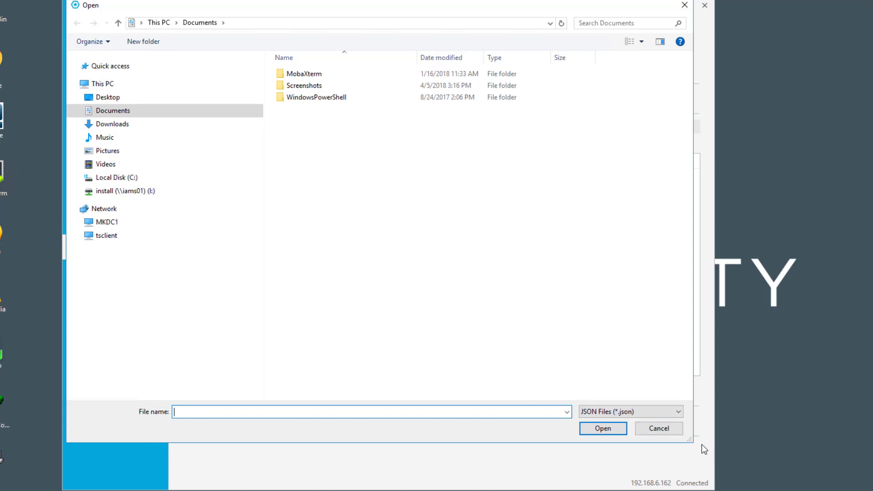
left_click(659, 428)
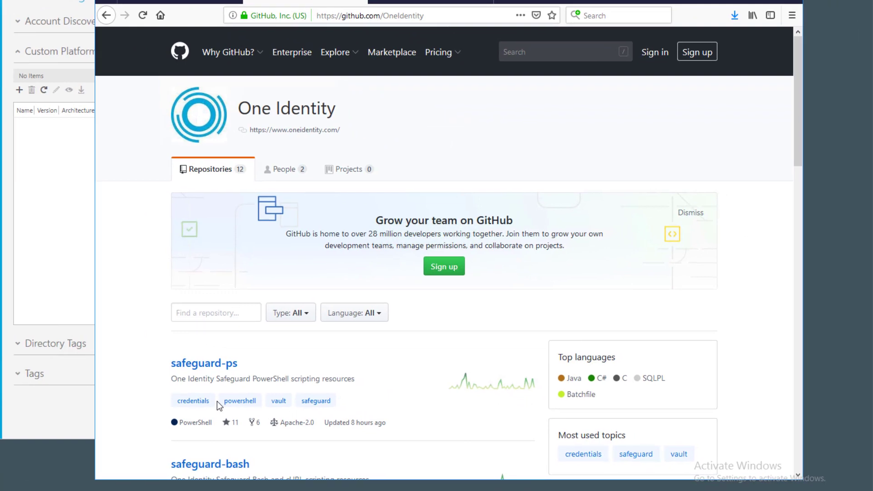
mouse_move(239, 403)
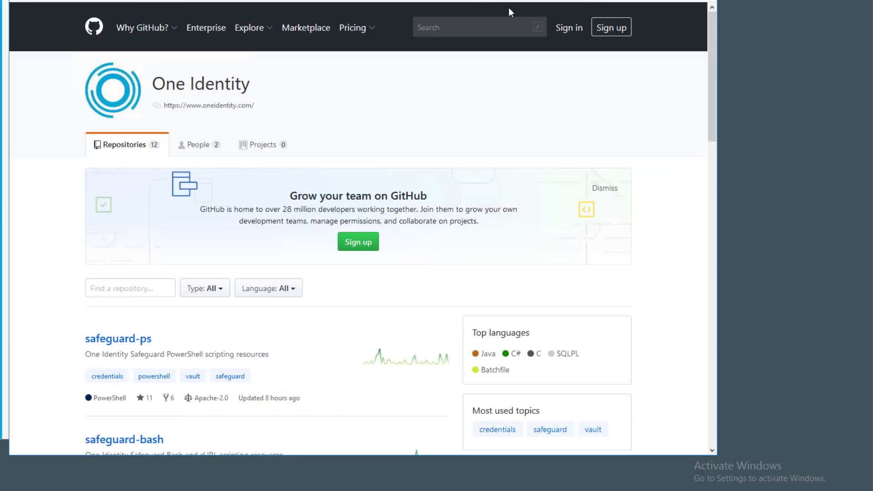
mouse_move(425, 34)
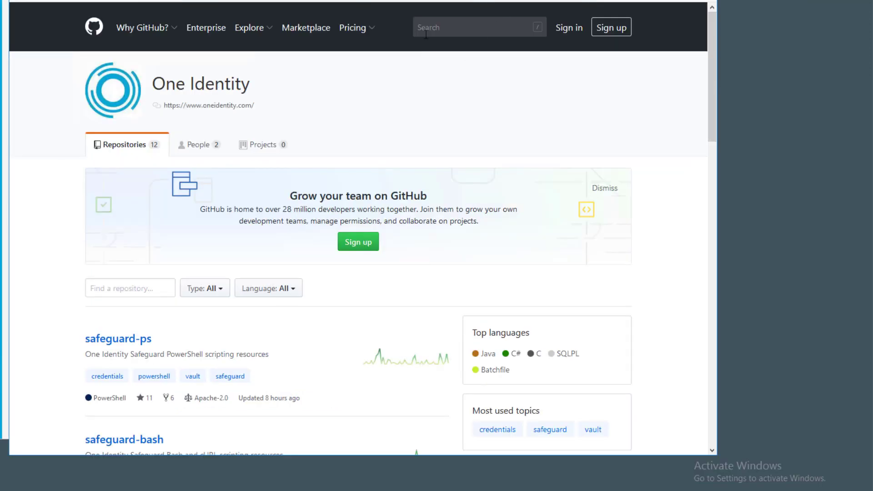
Step: Find and enter the SafeguardCustomPlatform repository in the OneIdentity list
scroll("down", 3)
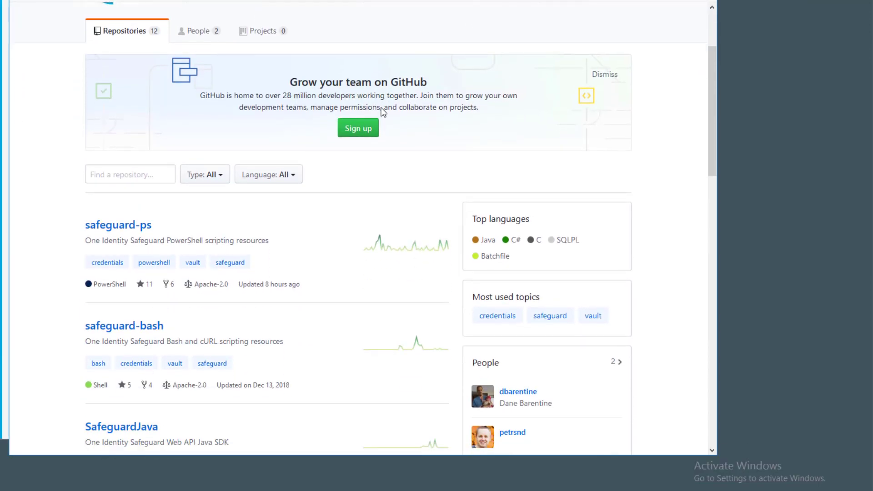
mouse_move(346, 162)
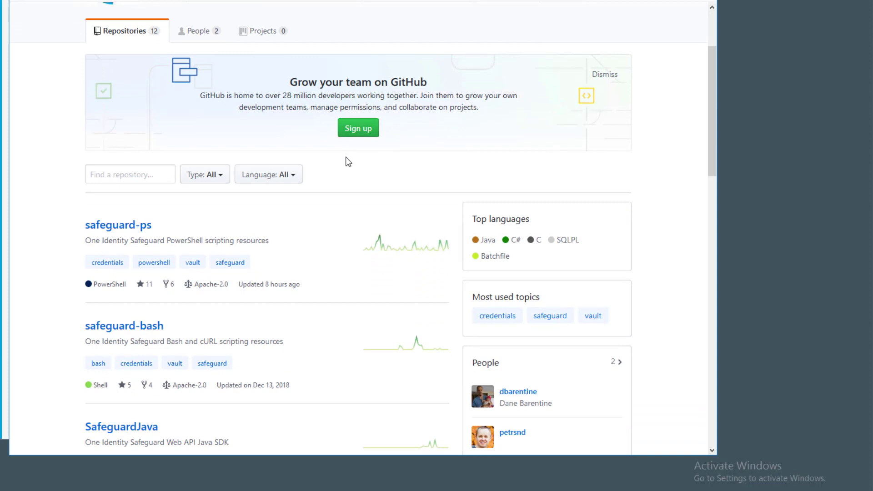
scroll("down", 3)
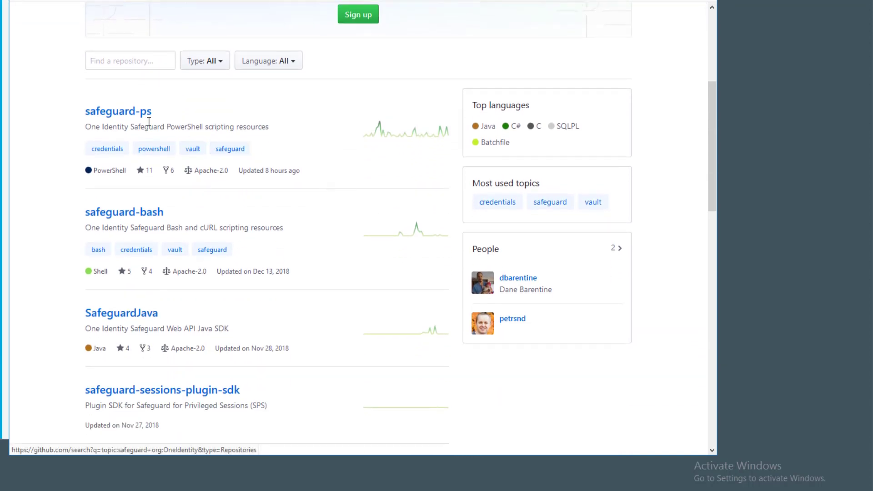
scroll("down", 3)
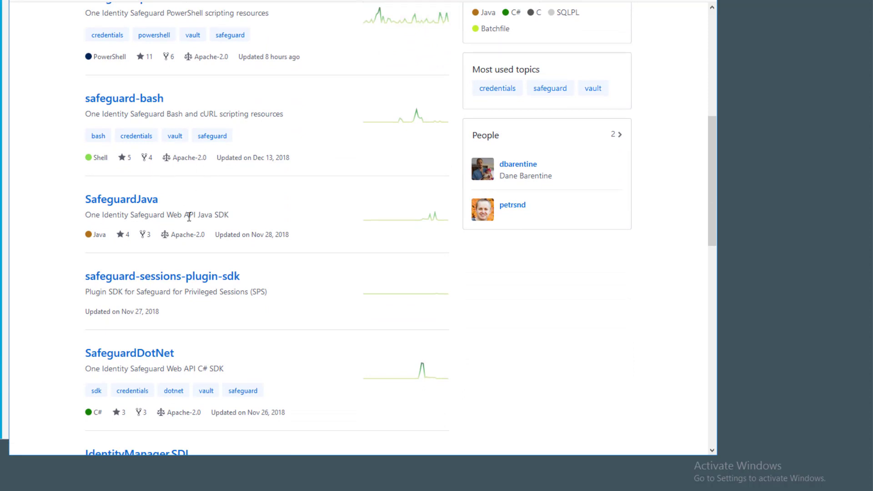
scroll("down", 3)
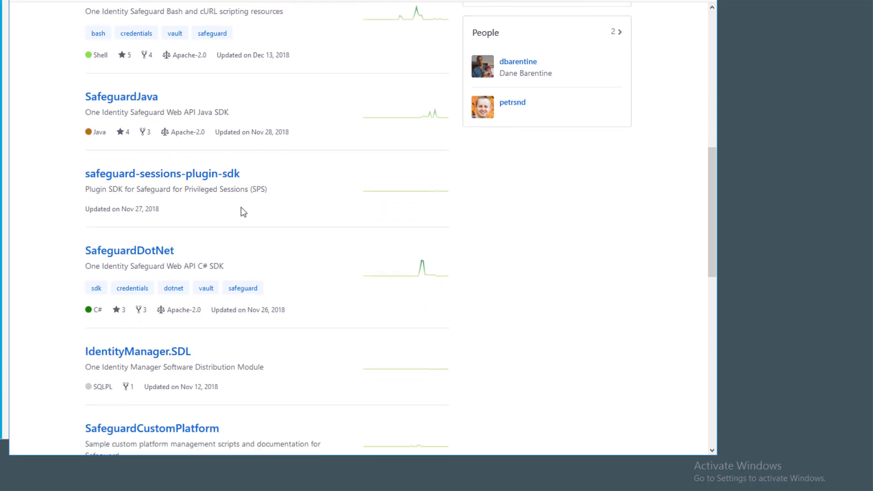
scroll("down", 3)
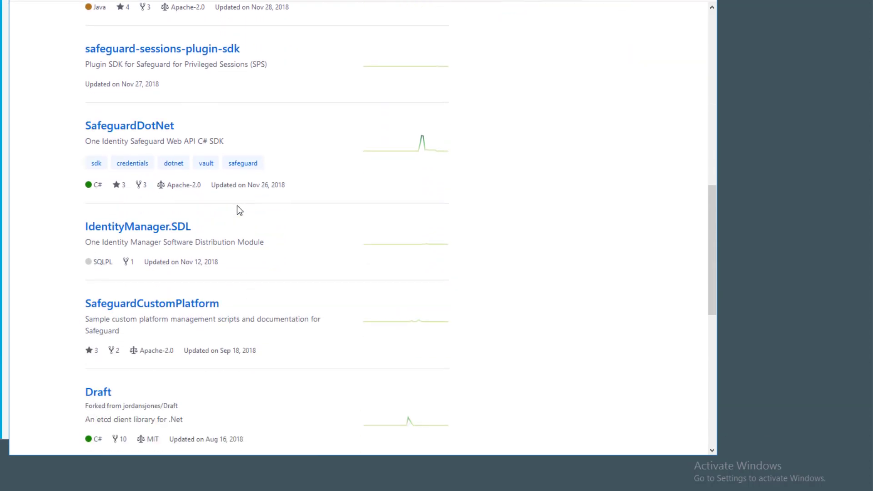
scroll("down", 3)
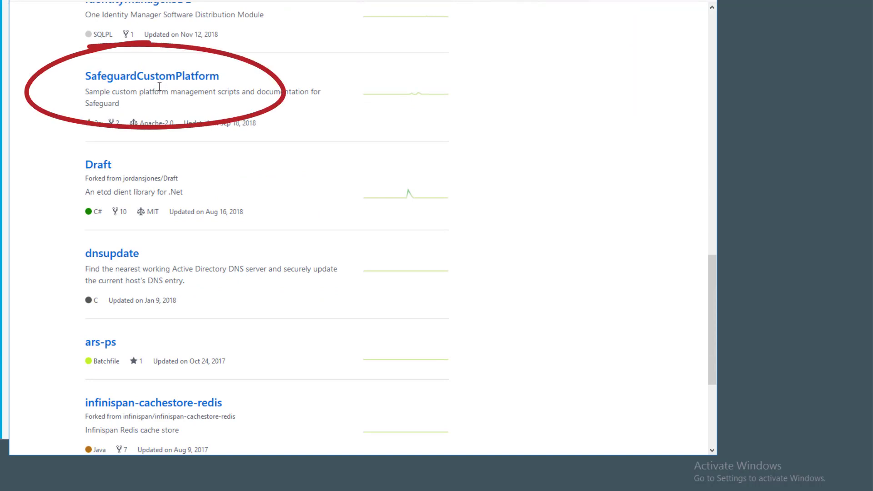
left_click(151, 76)
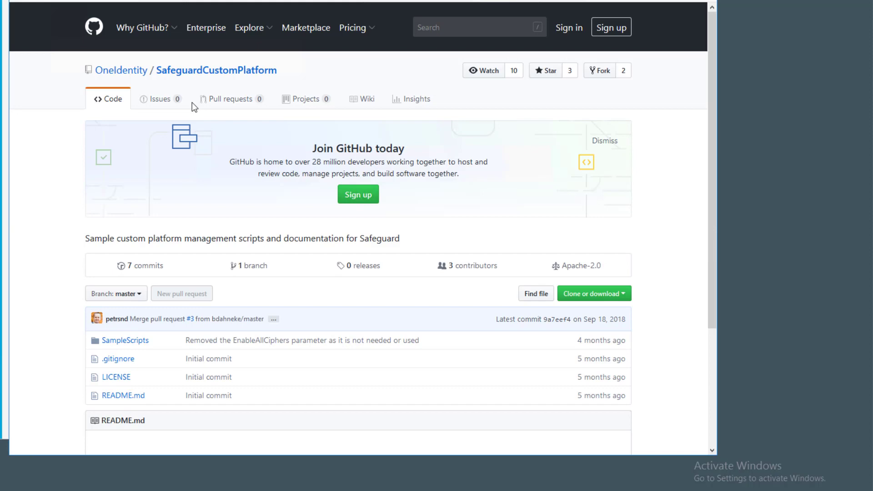
Step: Enter the SampleScripts folder that holds GenericLinux.json
scroll("down", 3)
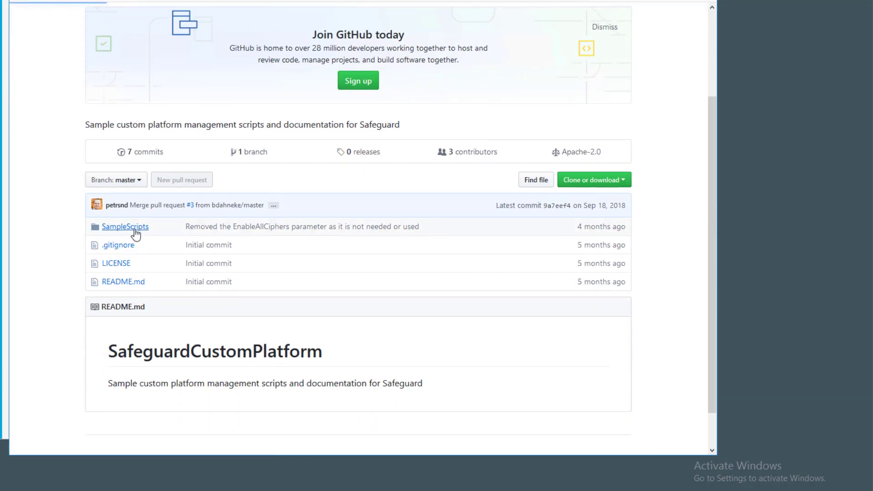
left_click(125, 226)
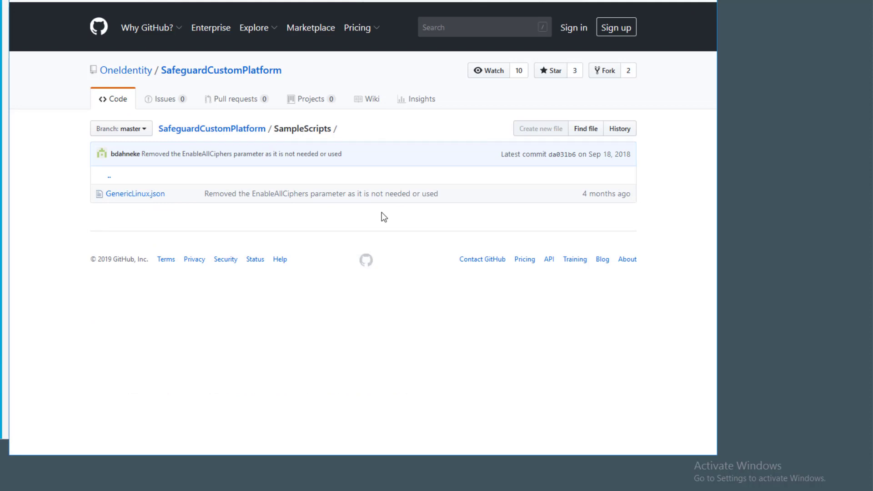
mouse_move(222, 241)
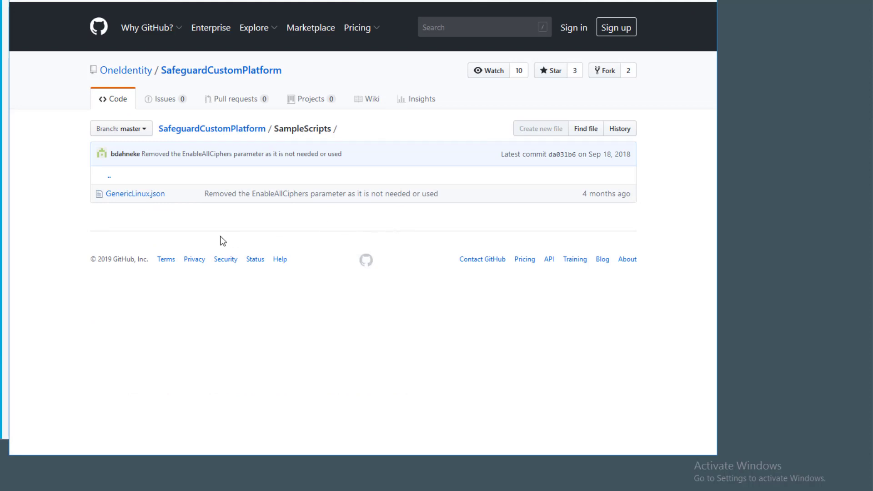
mouse_move(172, 208)
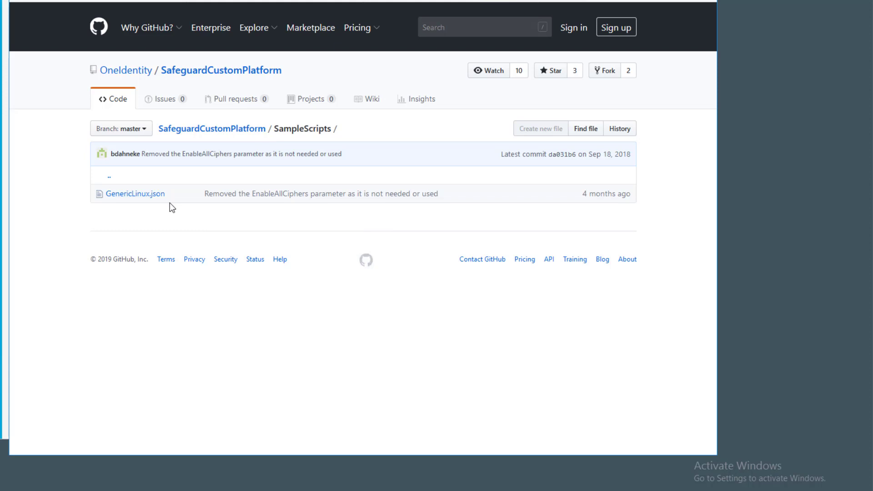
mouse_move(176, 201)
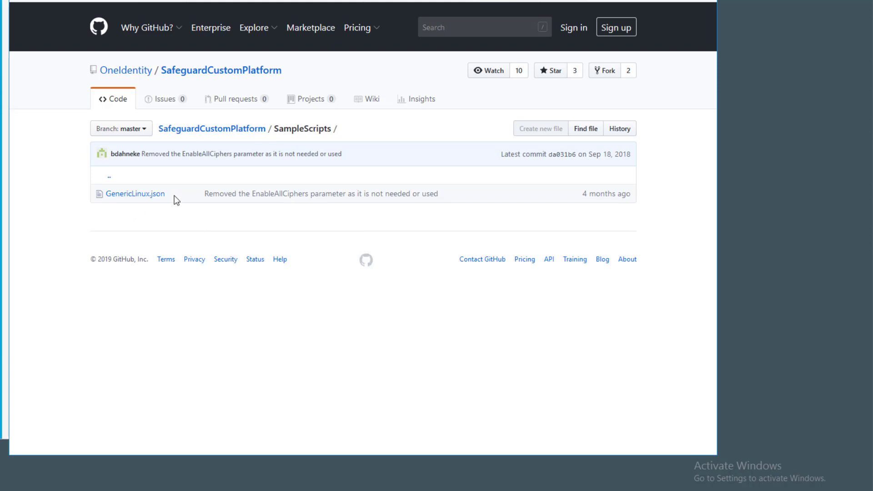
mouse_move(135, 194)
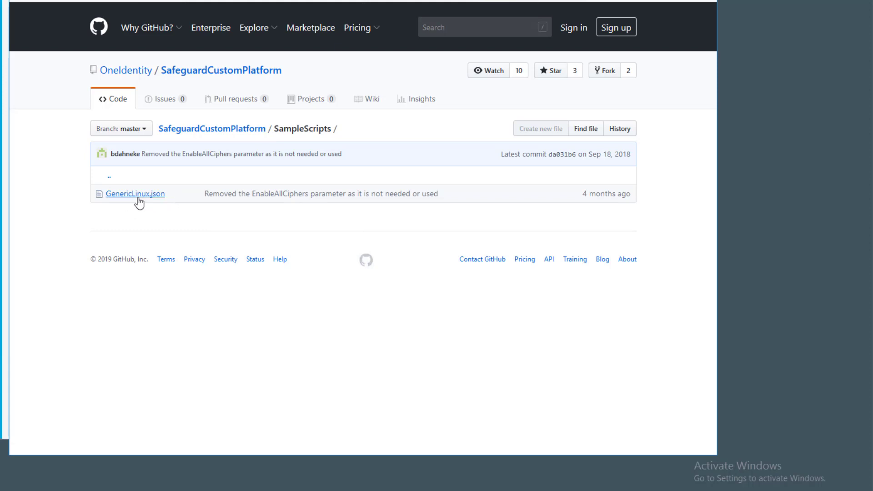
mouse_move(135, 193)
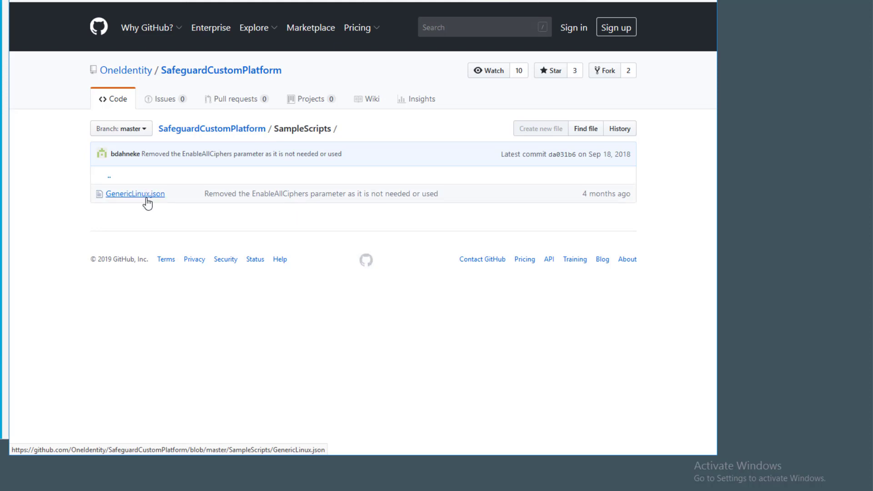
mouse_move(136, 193)
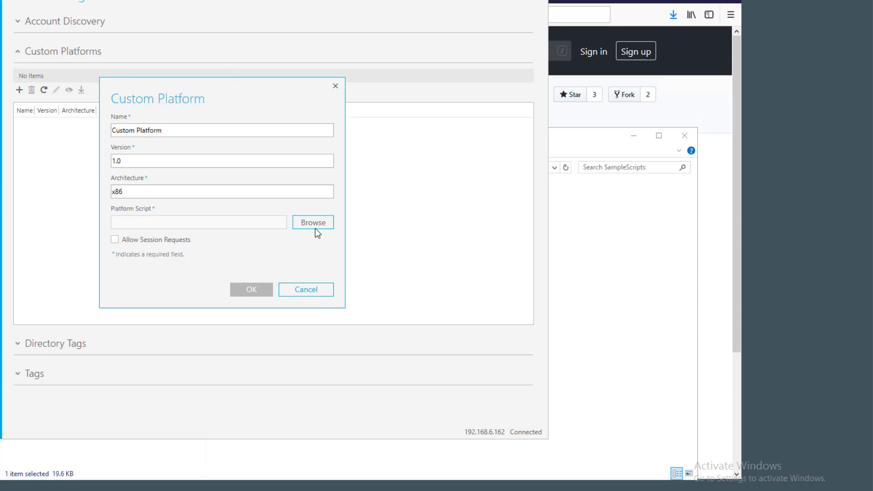
Step: Set the platform script to GenericLinux.json from Downloads > SafeguardCustomPlatform-master > SampleScripts
left_click(313, 222)
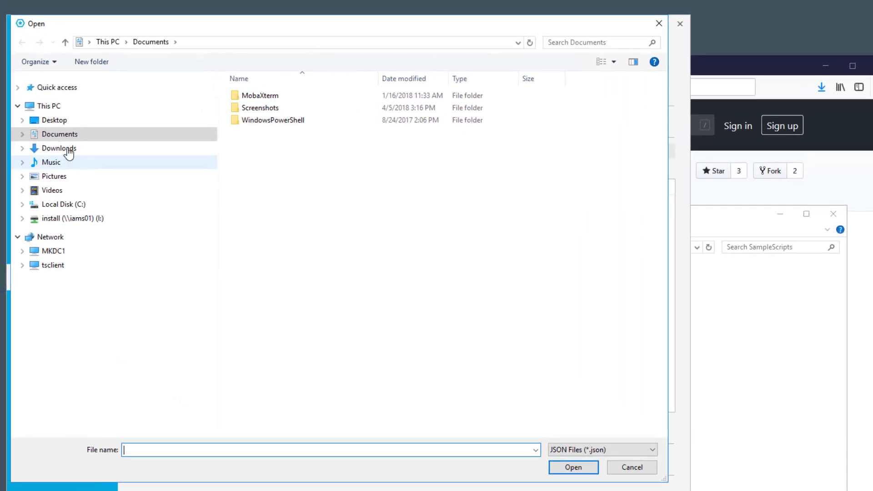
left_click(59, 148)
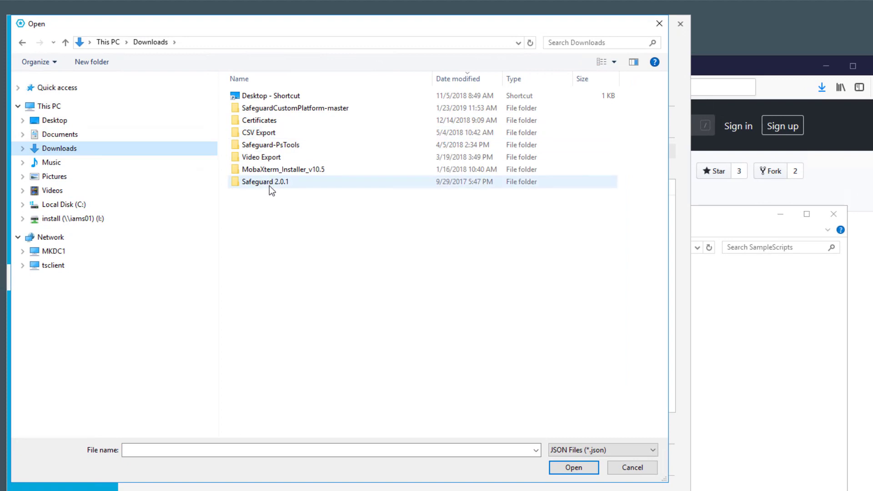
double_click(295, 107)
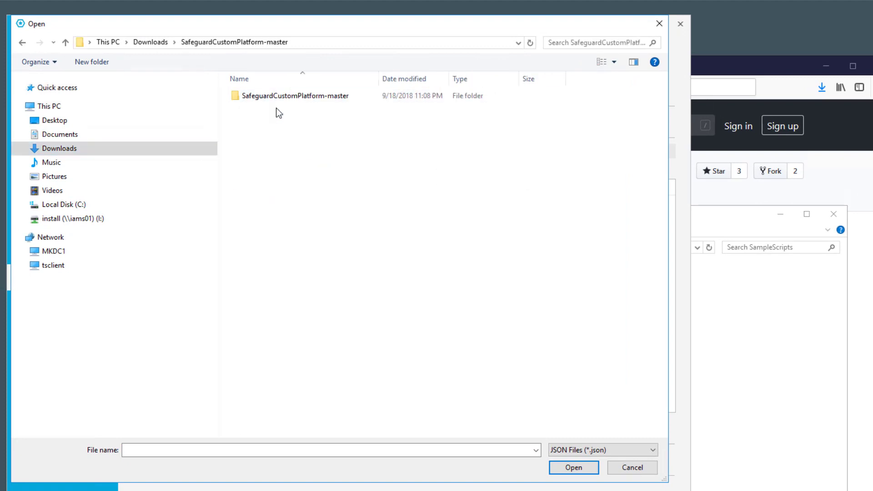
double_click(296, 96)
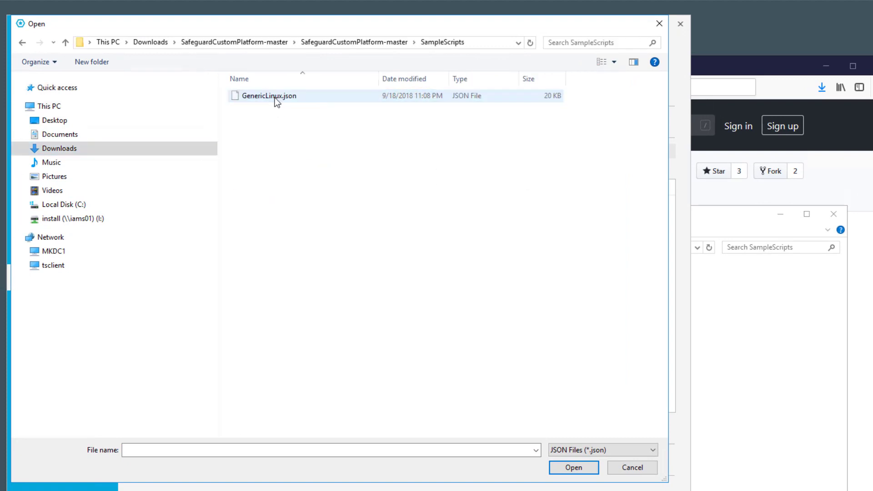
left_click(573, 468)
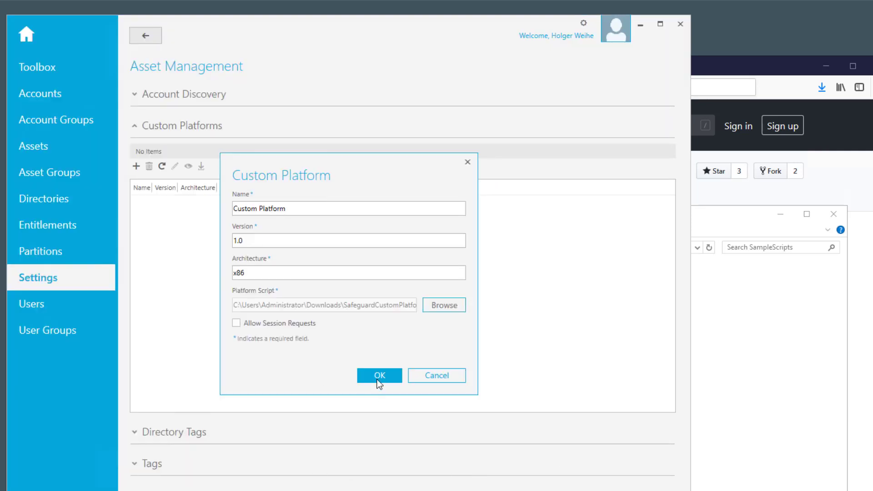
Step: Save Custom Platform 1.0 x86 and return to the Assets section
left_click(379, 375)
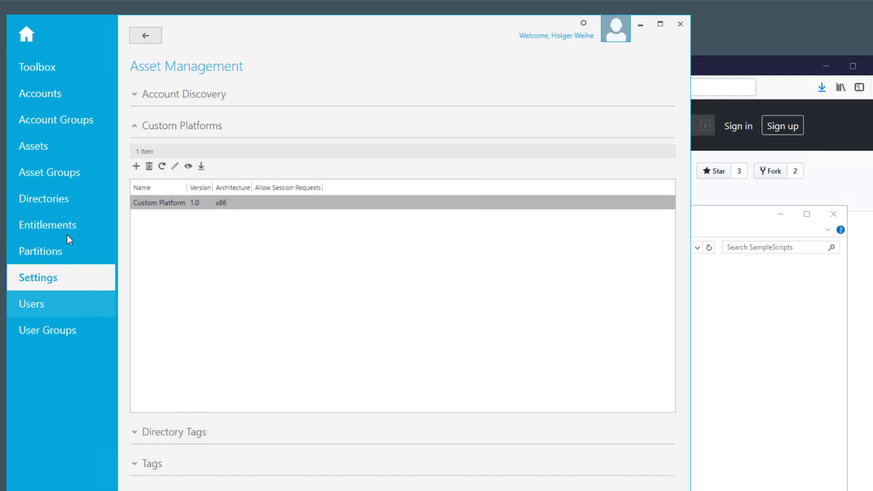
left_click(34, 145)
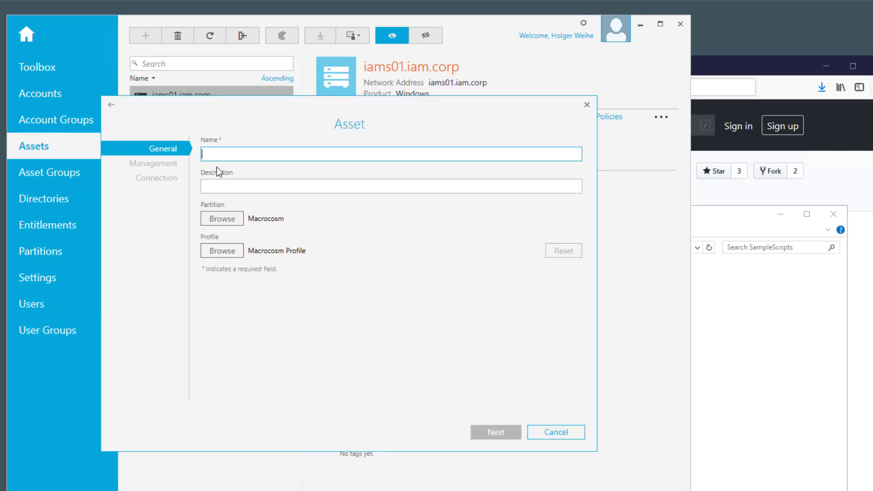
Step: Name the new asset and enter network address 'ip-of-the-asset' for Custom Platform 1.0 x86
left_click(153, 163)
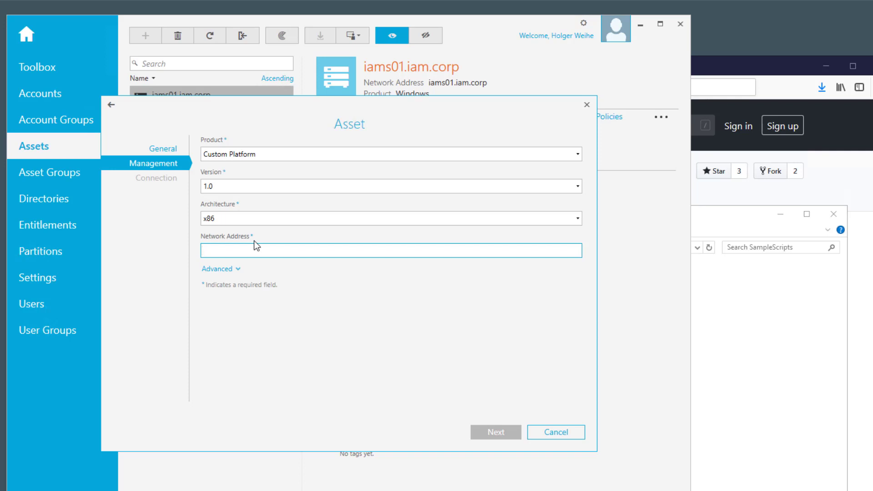
type("ip-of-the-asset")
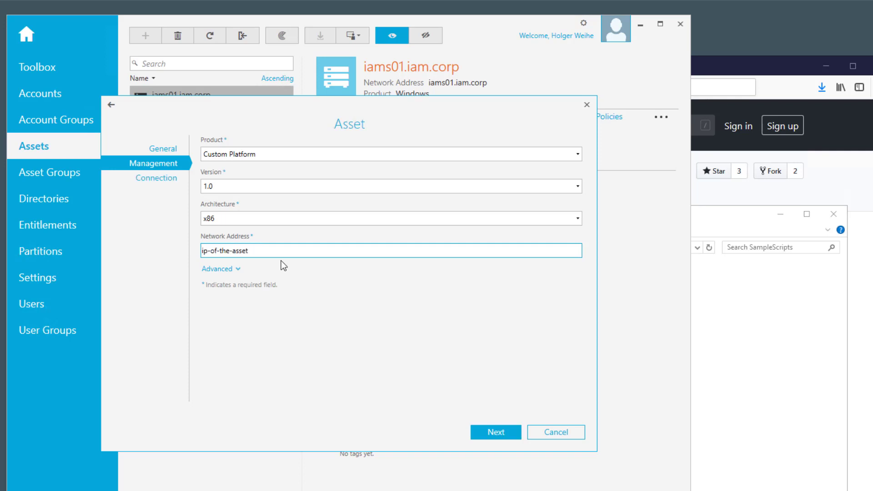